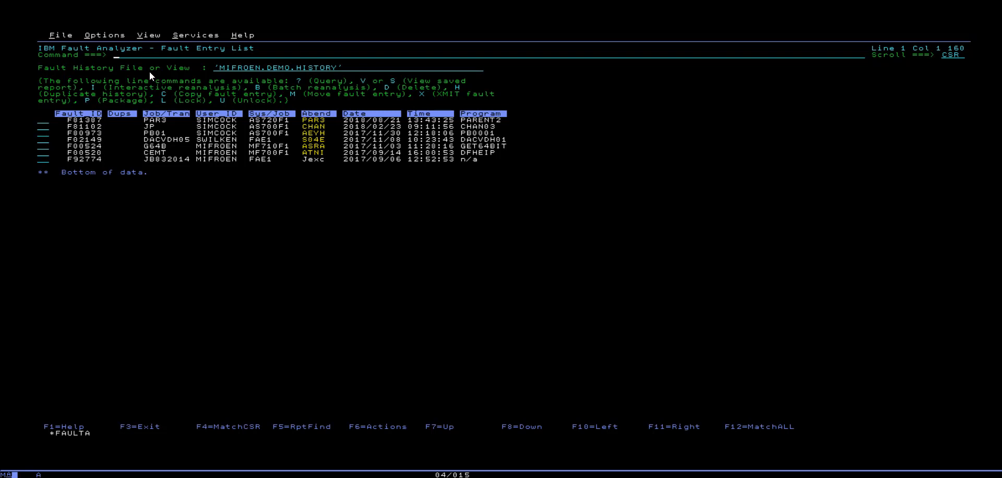
{"action": "mouse_move", "coordinate": [70, 39]}
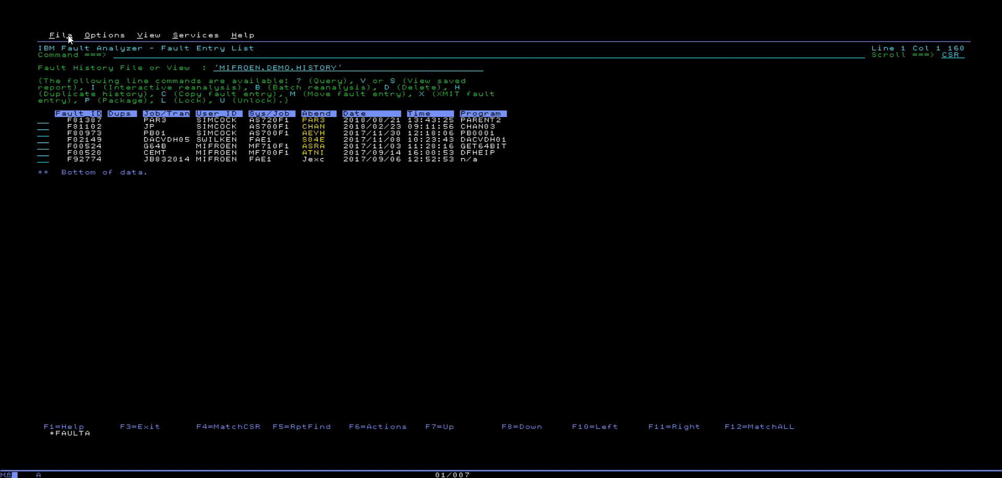
Step: Choose option 6, Fault History File Properties, from the Fault Entry List file actions
{"action": "left_click", "coordinate": [59, 34]}
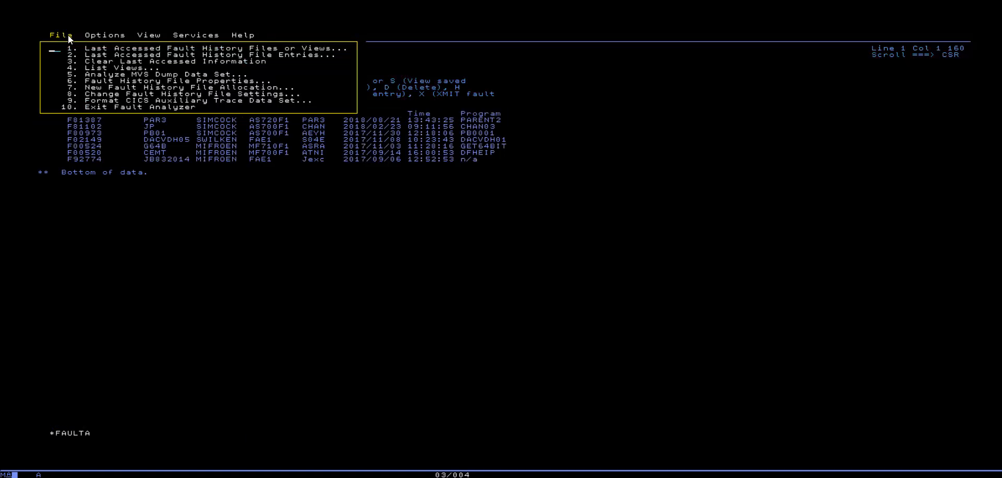
{"action": "mouse_move", "coordinate": [72, 86]}
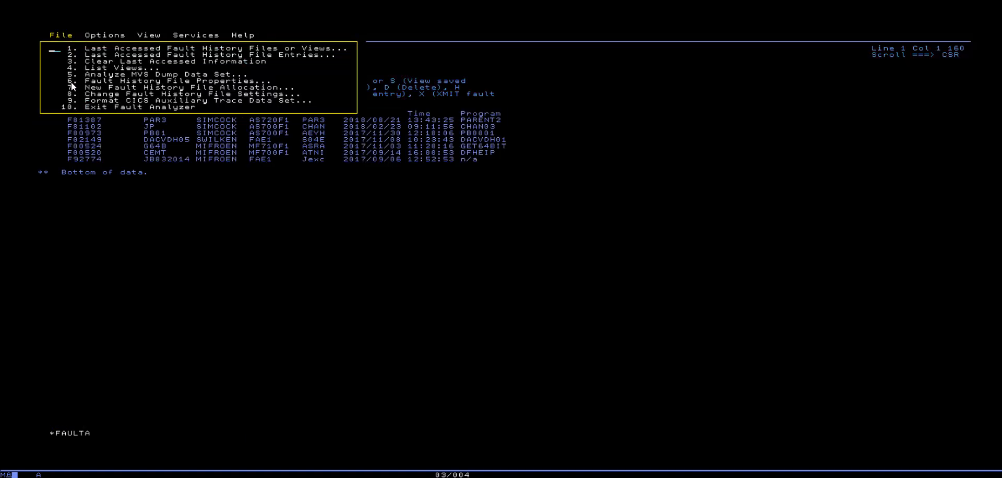
{"action": "type", "text": "6"}
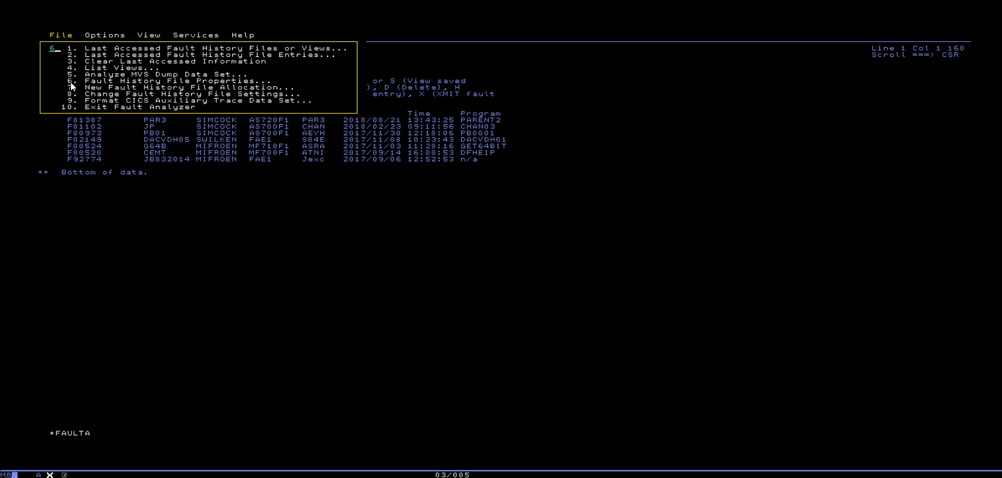
Step: Show the history file properties: type, space allocation, 79.10% utilization, seven fault entries
{"action": "left_click", "coordinate": [94, 80]}
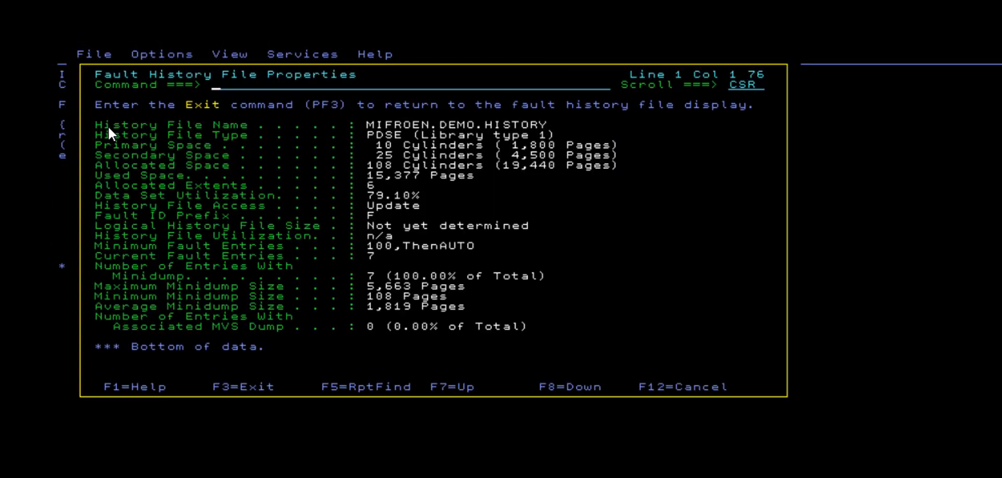
{"action": "mouse_move", "coordinate": [31, 164]}
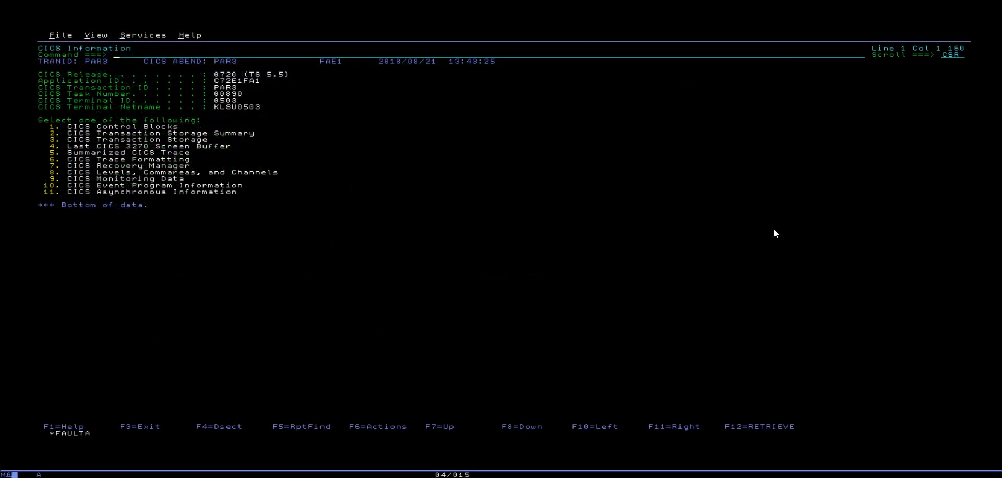
Step: Enter option 11 to show CICS asynchronous information for parent task 00890's four child tasks
{"action": "type", "text": "11"}
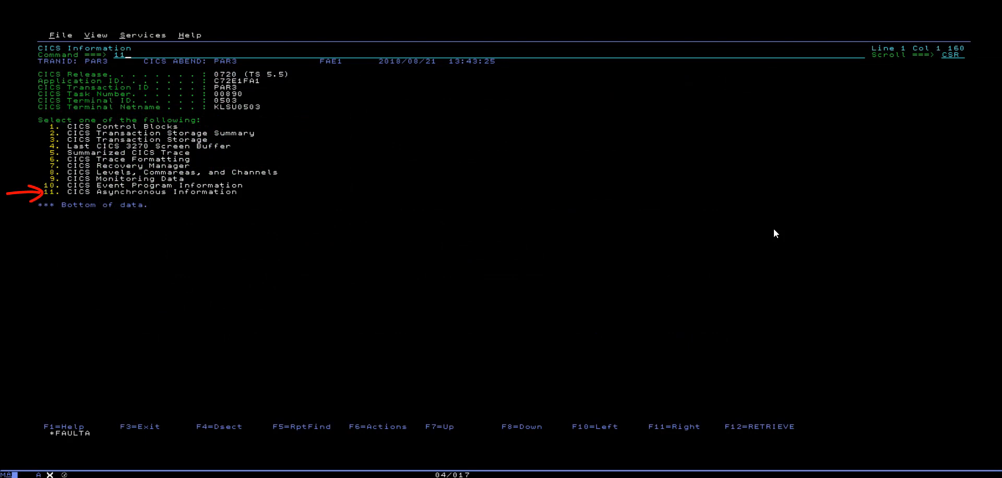
{"action": "key", "text": "Enter"}
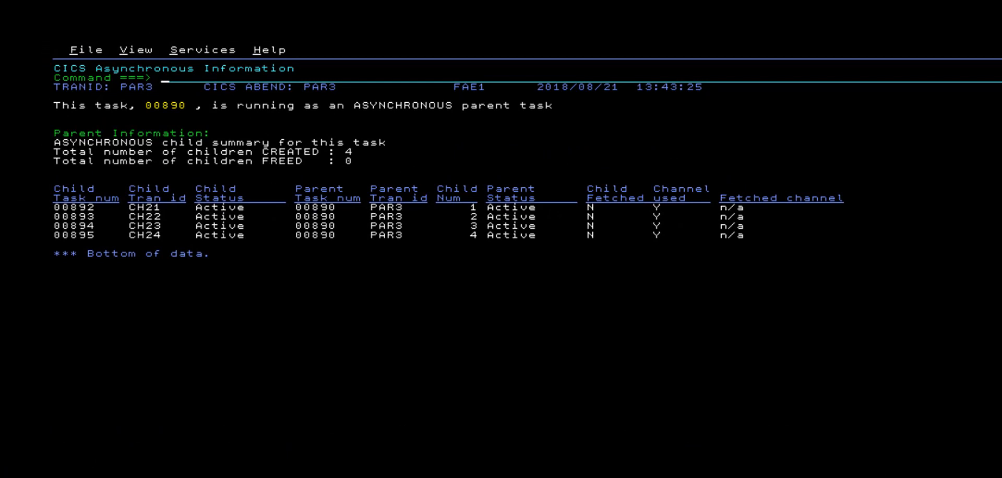
{"action": "mouse_move", "coordinate": [286, 168]}
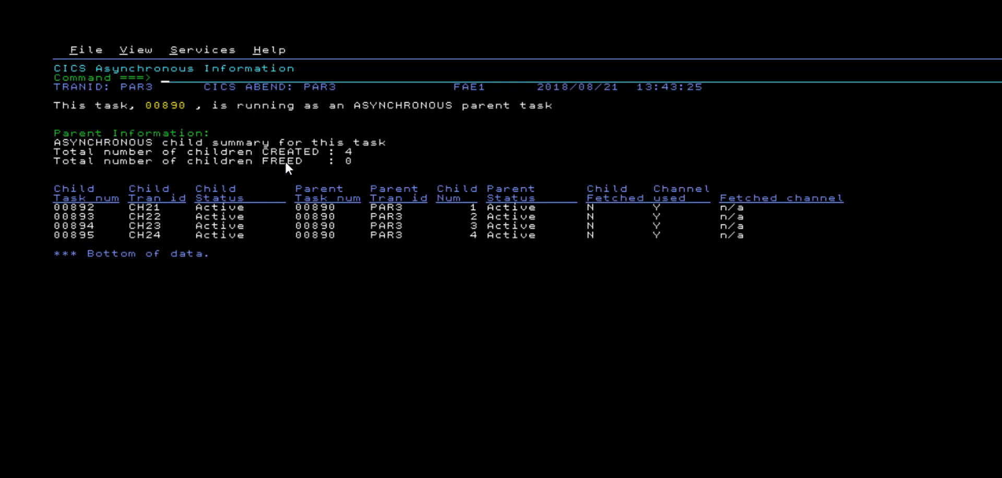